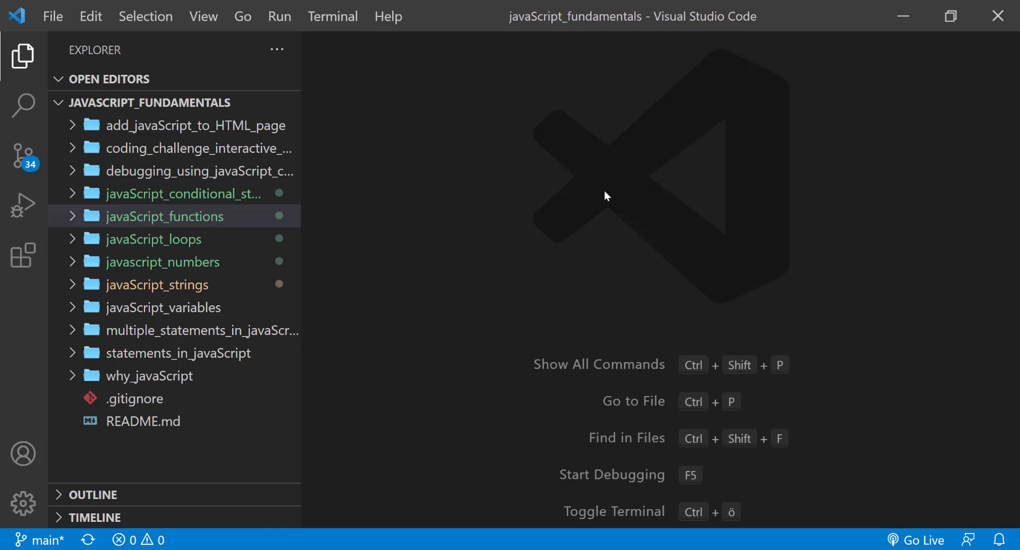
# Create a new empty file default.js in the javaScript_functions folder.
pyautogui.click(165, 215)
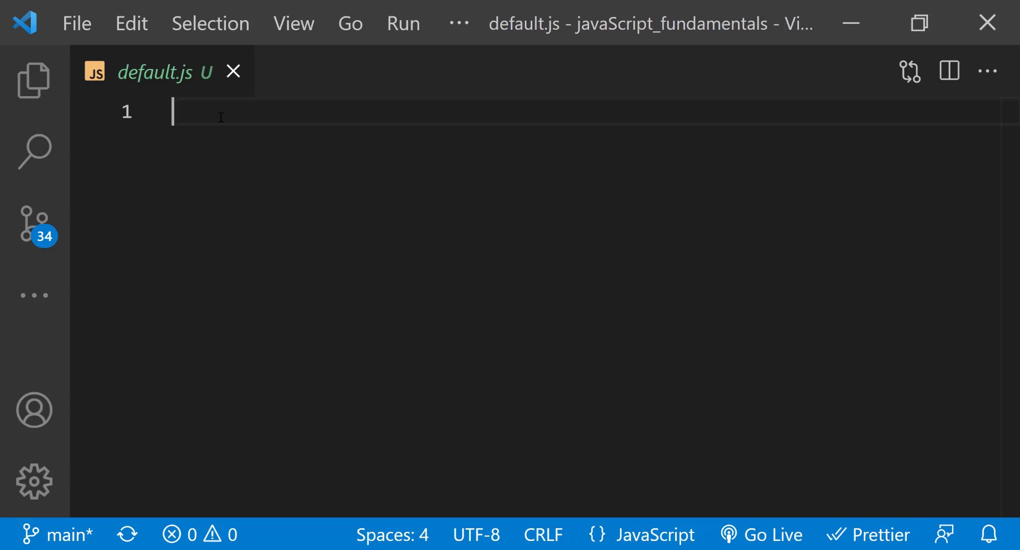
# Write function sayHello(firstName) returning the template string `Hello, ${firstName}!`.
pyautogui.write('function sayHello(){}')
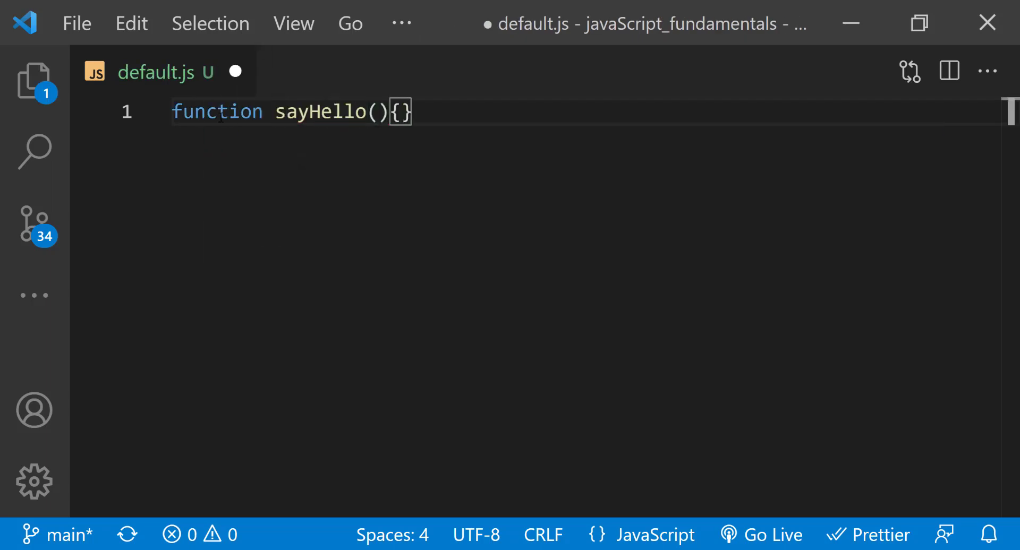
pyautogui.press('Enter')
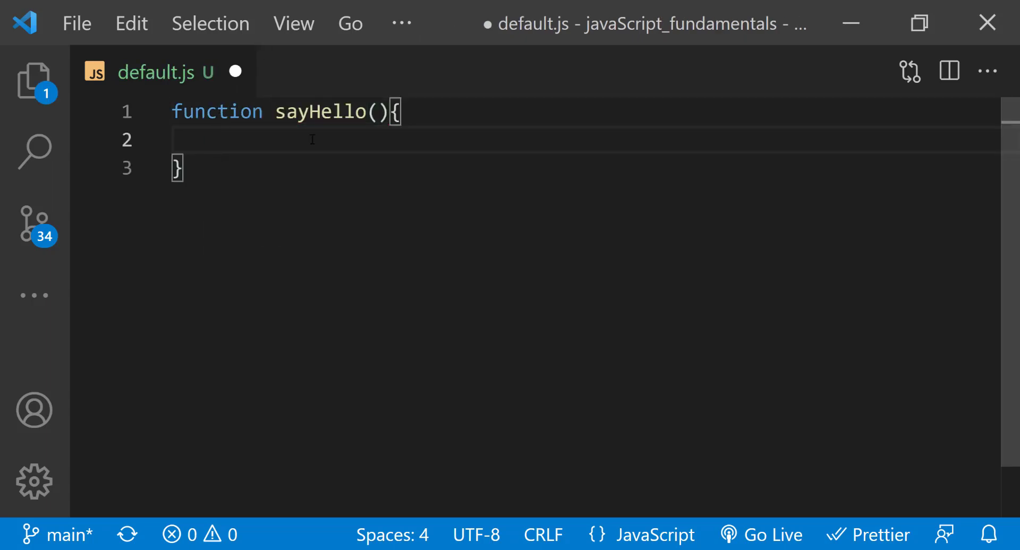
pyautogui.write('firstName')
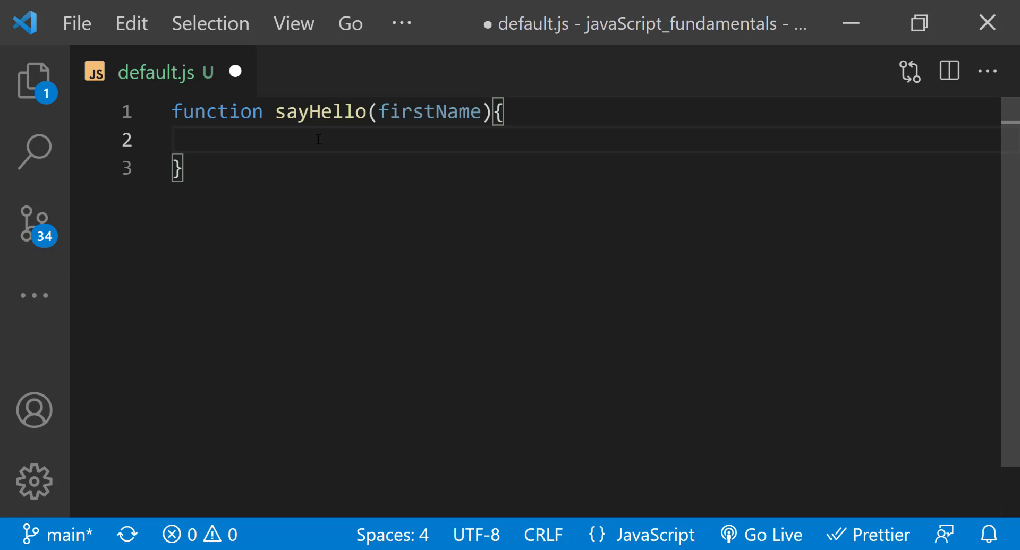
pyautogui.write('return ``;')
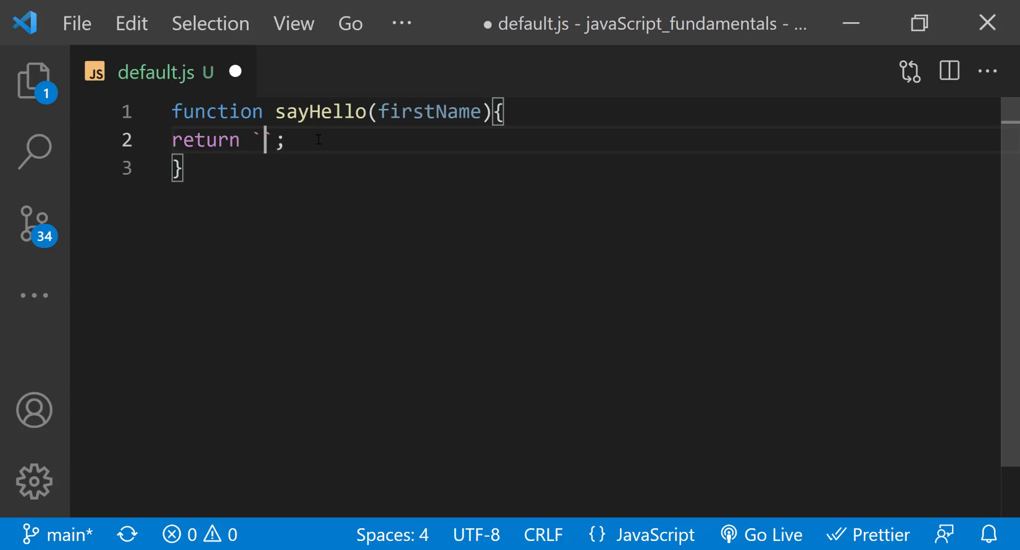
pyautogui.write('Hello, ${firstName}!')
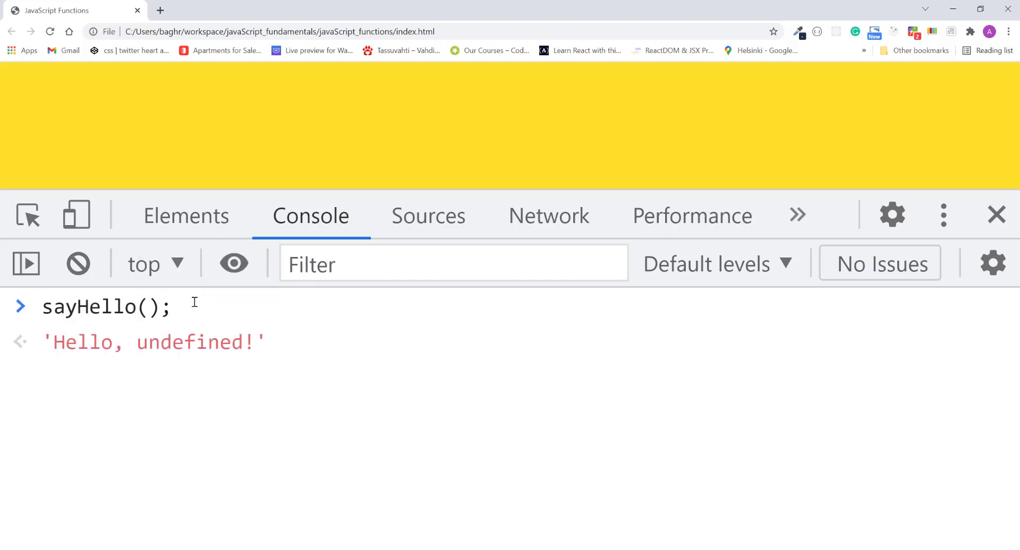
# Run sayHello() with no argument in the console, getting 'Hello, undefined!'.
pyautogui.press('Enter')
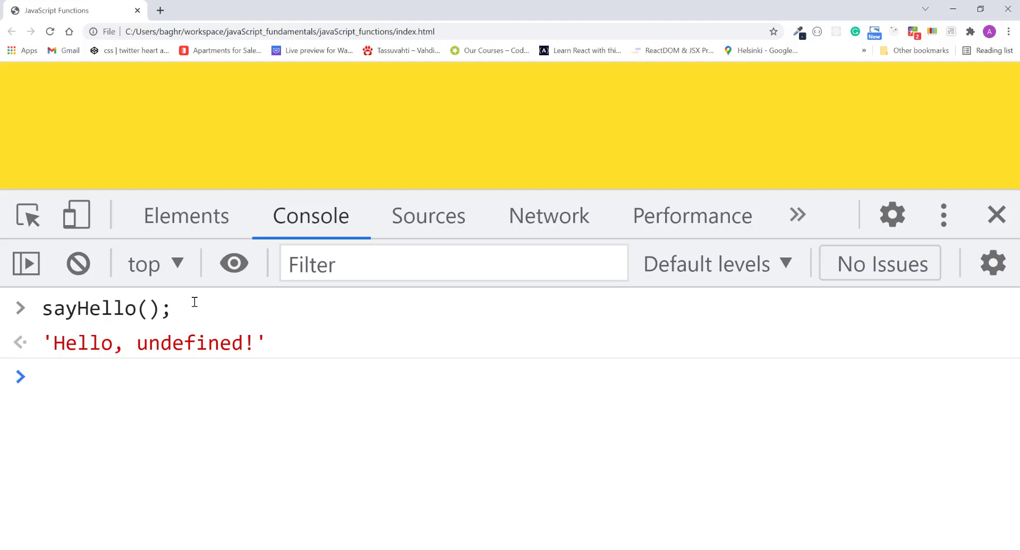
pyautogui.click(41, 377)
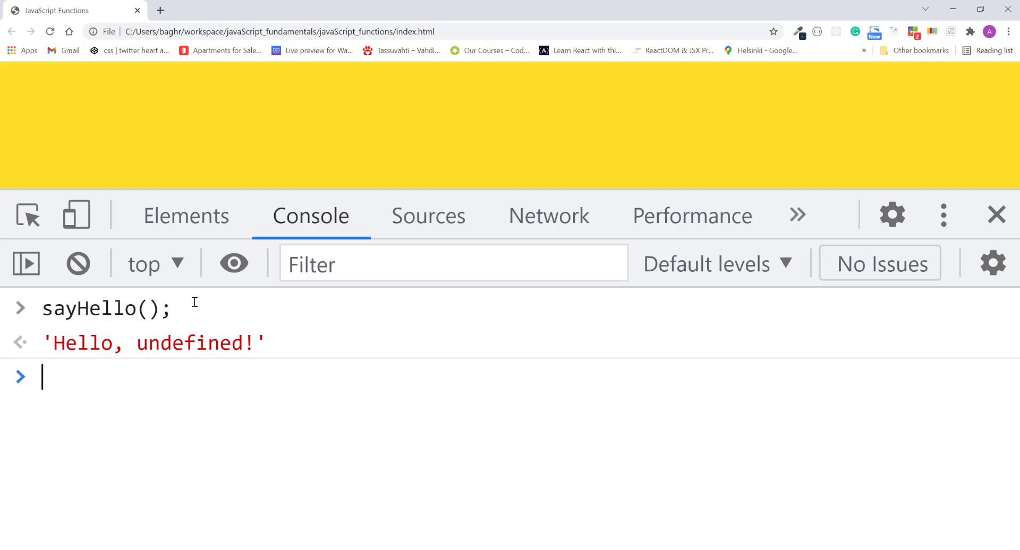
pyautogui.moveTo(174, 435)
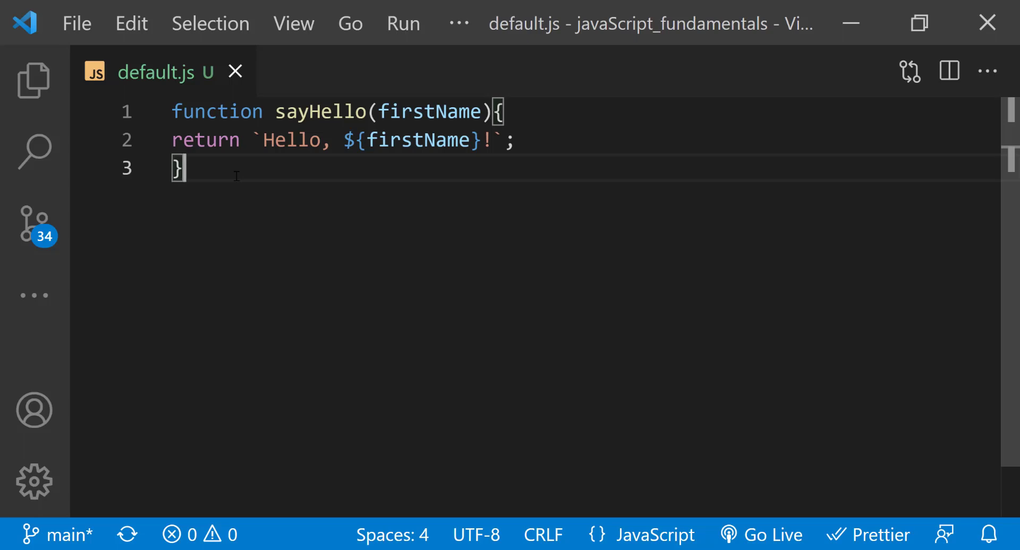
pyautogui.moveTo(473, 90)
pyautogui.write(' = ')
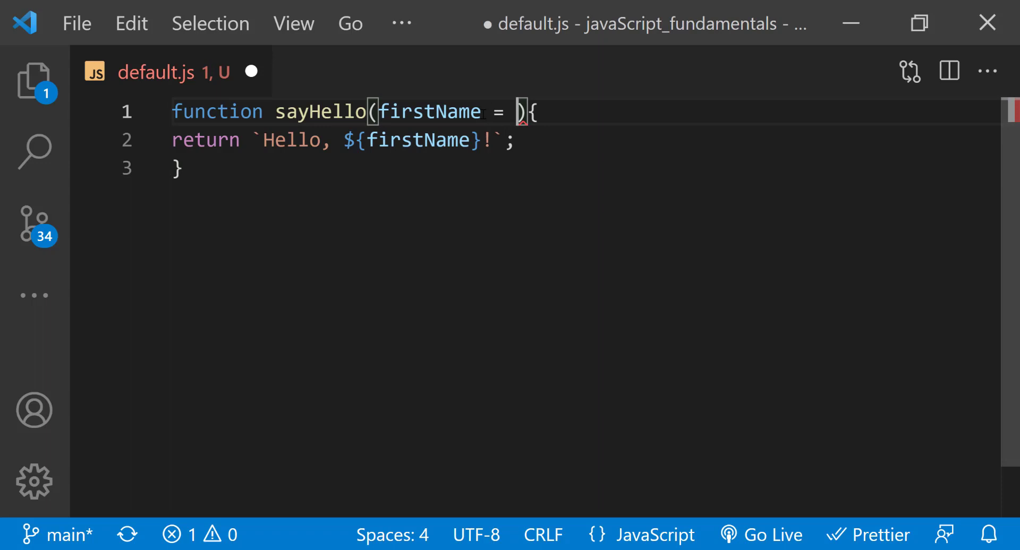
# Give the firstName parameter the default value "Guys" and save.
pyautogui.write('""')
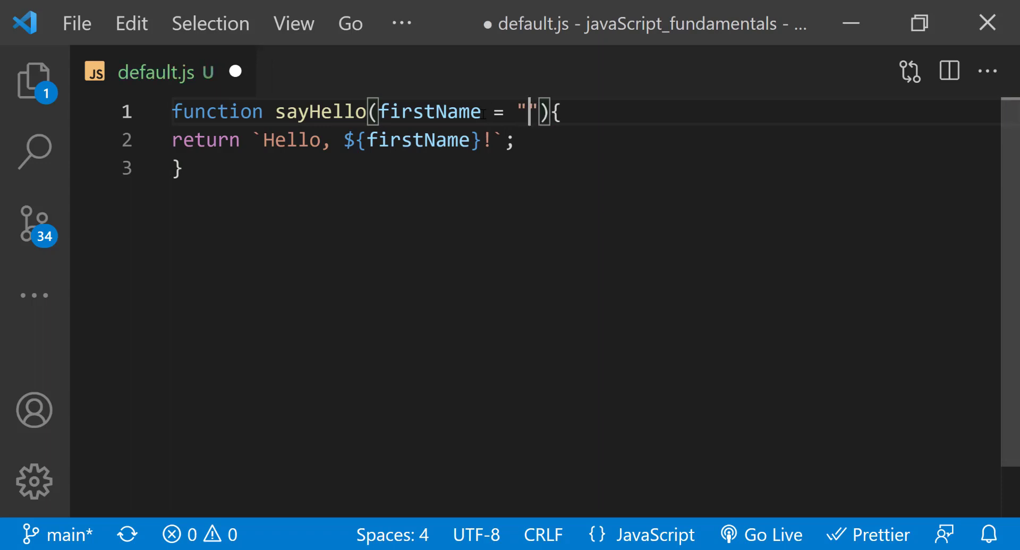
pyautogui.write('Guys')
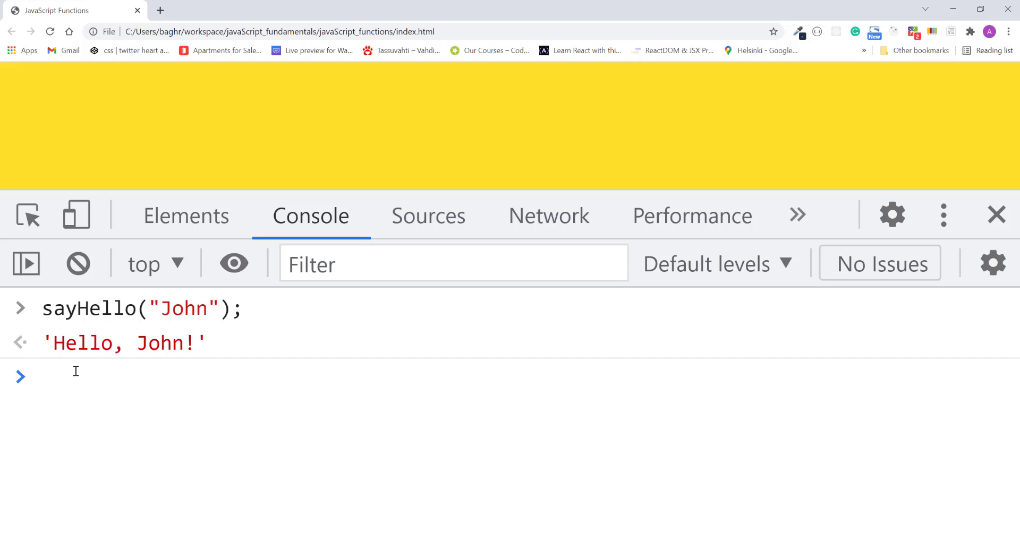
pyautogui.click(46, 377)
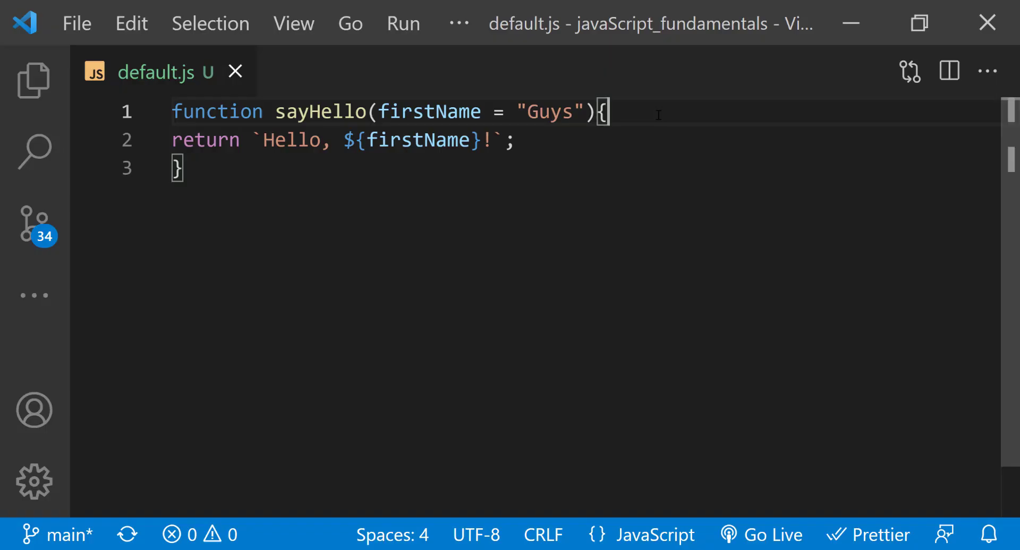
pyautogui.moveTo(587, 126)
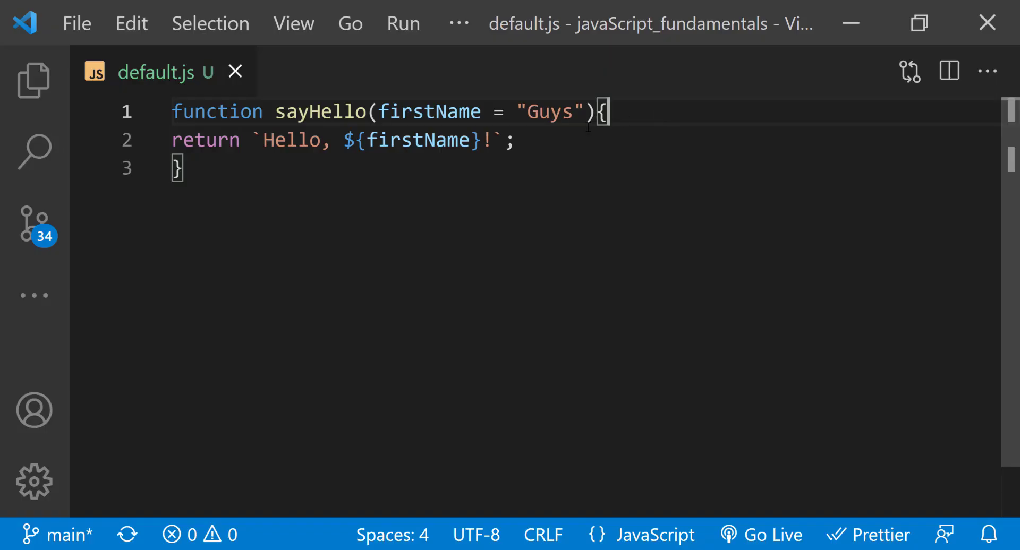
# Add a message parameter before firstName and replace Hello with ${message} in the greeting.
pyautogui.write('message,')
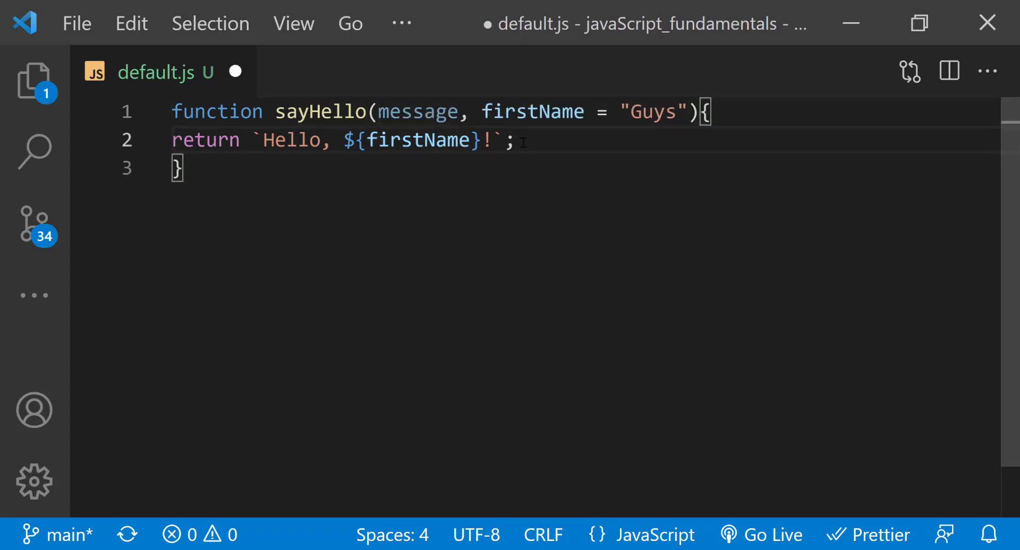
pyautogui.press('Backspace')
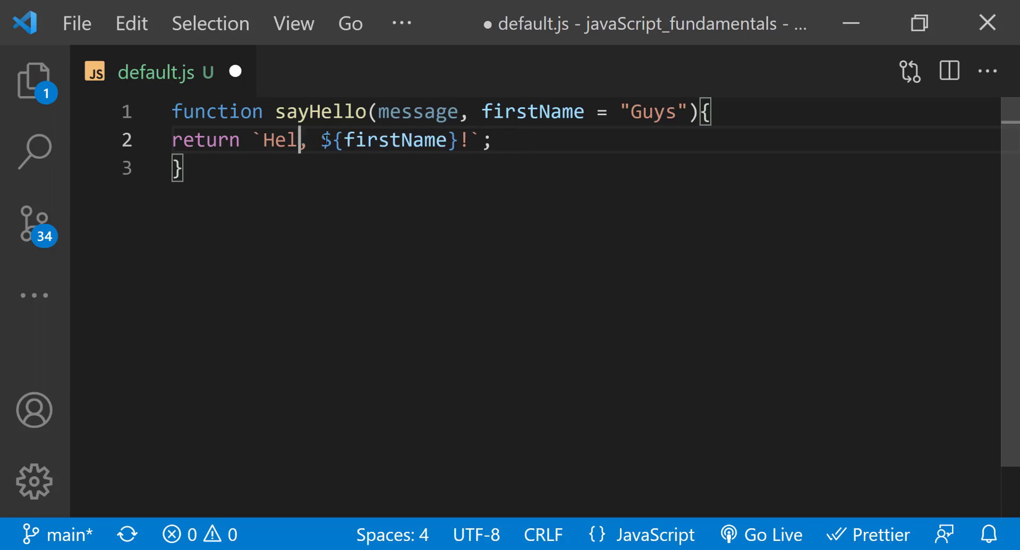
pyautogui.write('${message}')
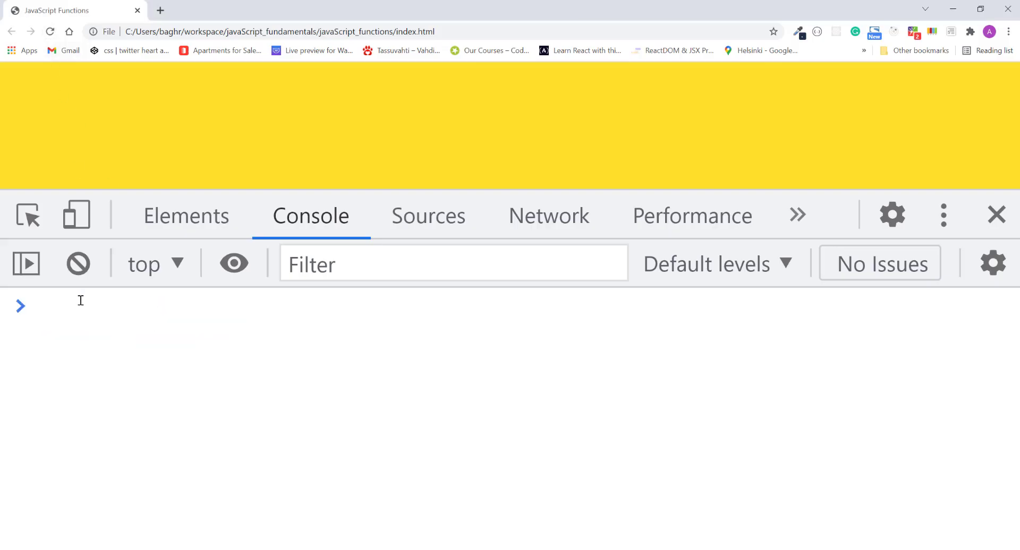
# Run sayHello(), sayHello("") and sayHello("Hi") in the console, ending with 'Hi, Guys!'.
pyautogui.write('sayHello();')
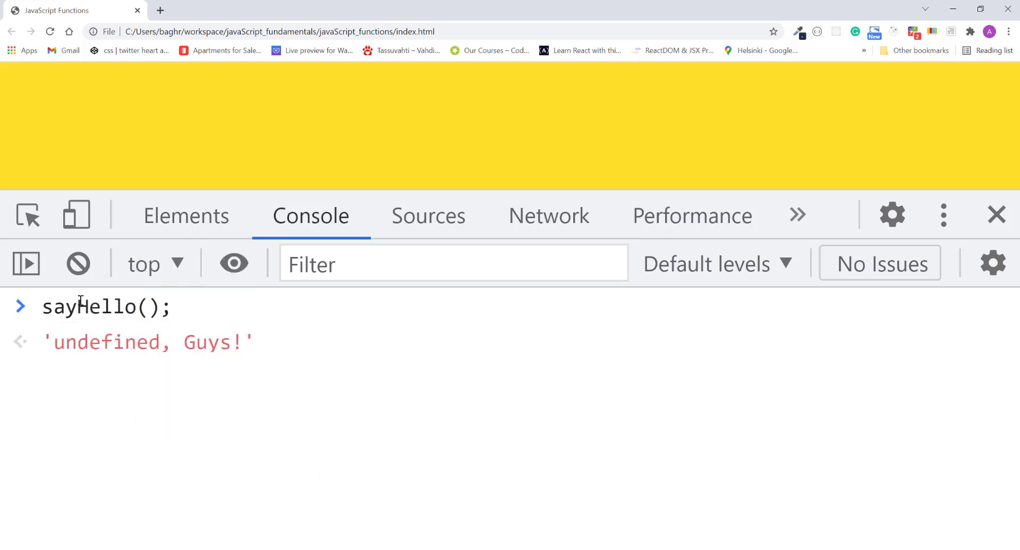
pyautogui.write('""')
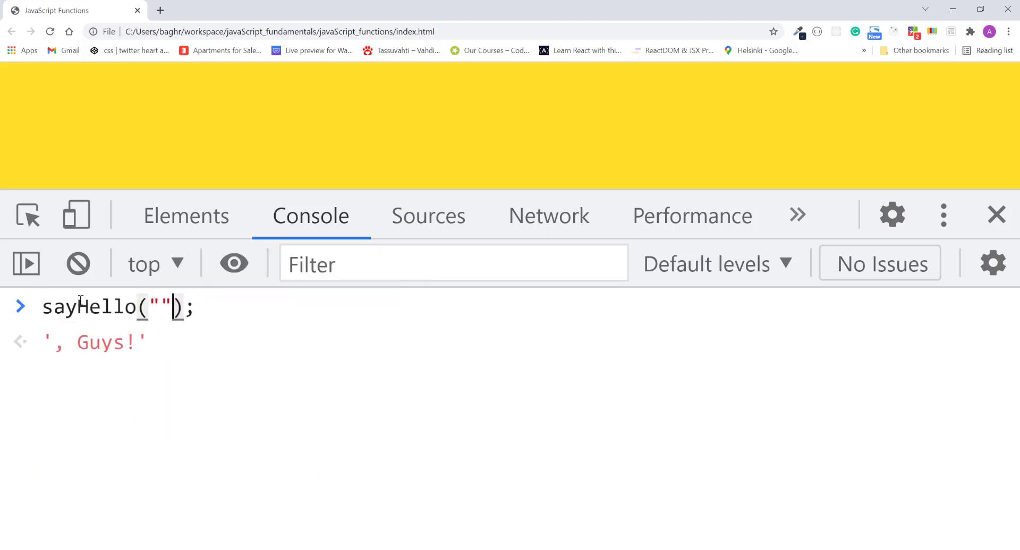
pyautogui.write('Hi')
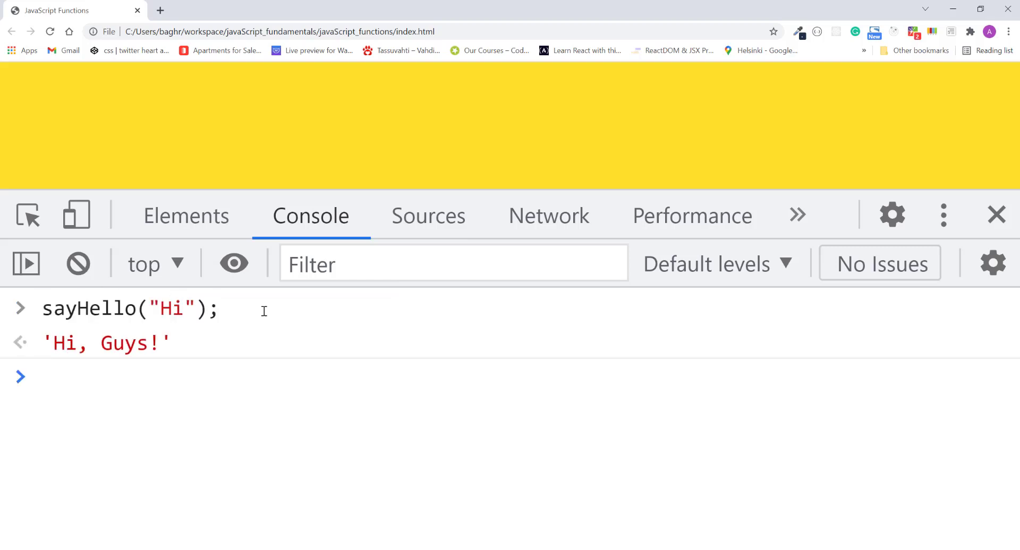
pyautogui.click(65, 377)
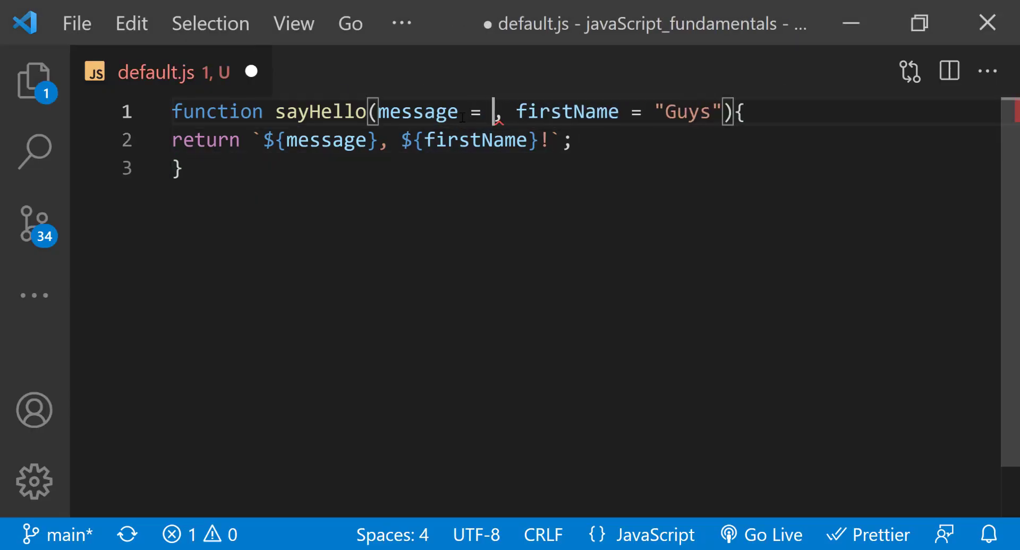
# Give the message parameter the default value "How are you" and save.
pyautogui.write('""')
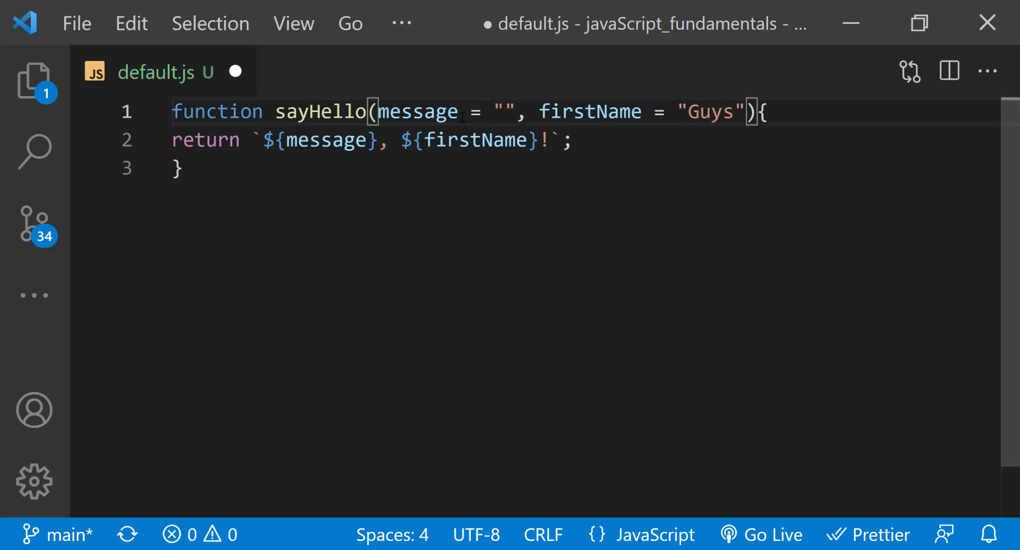
pyautogui.write('How are you')
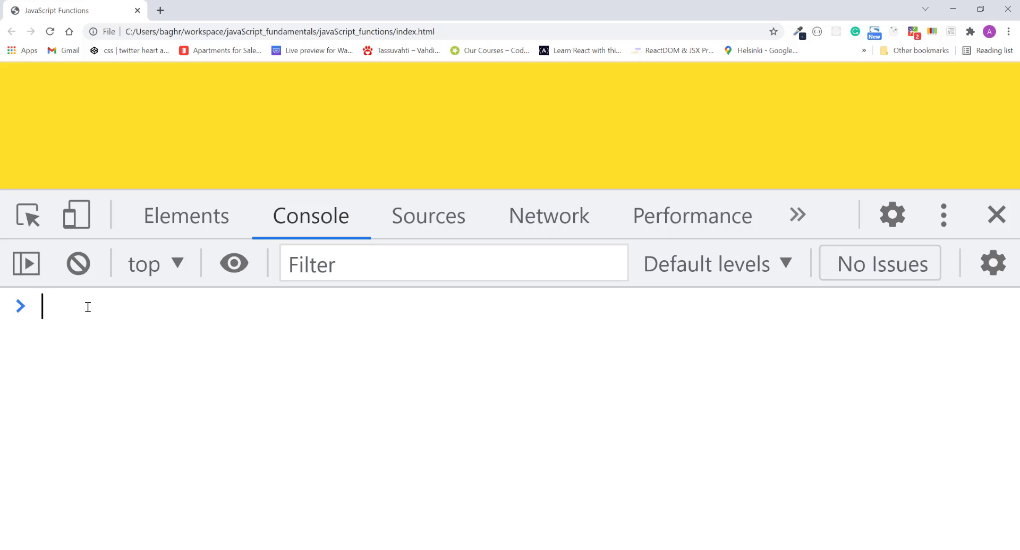
# Run sayHello("David") then sayHello( , "David"), which throws a SyntaxError about the comma.
pyautogui.write('sayHello()')
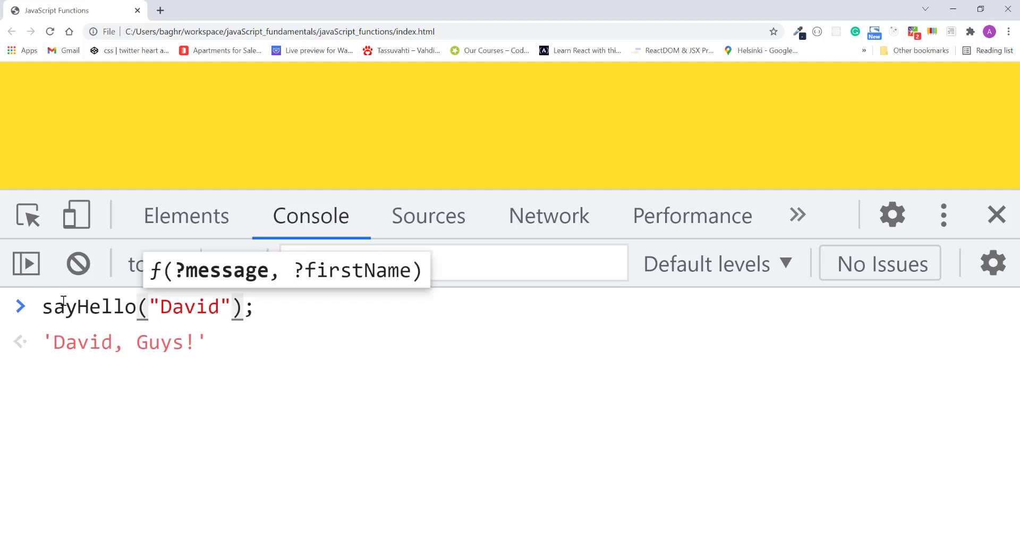
pyautogui.write(' , ')
pyautogui.press('Enter')
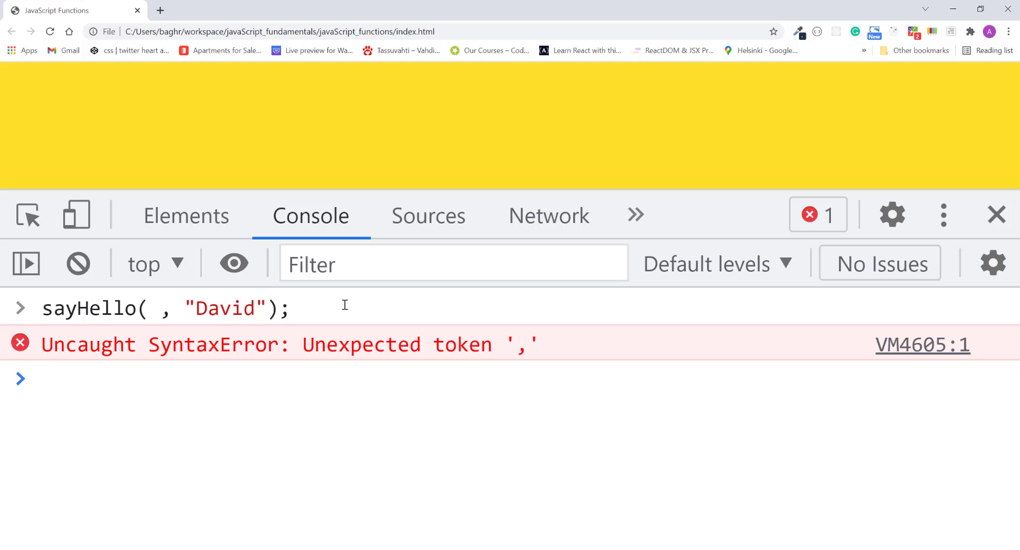
pyautogui.click(43, 378)
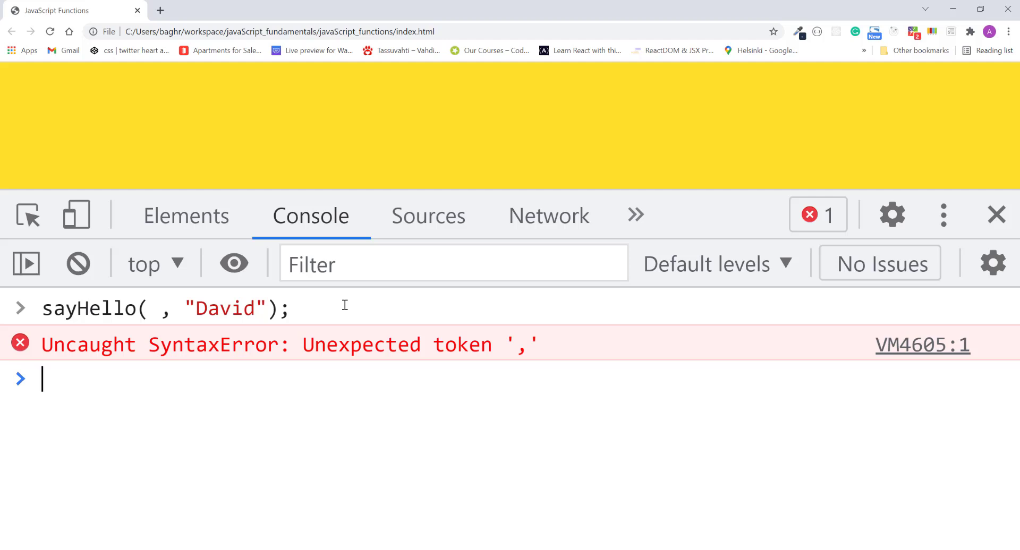
pyautogui.moveTo(61, 377)
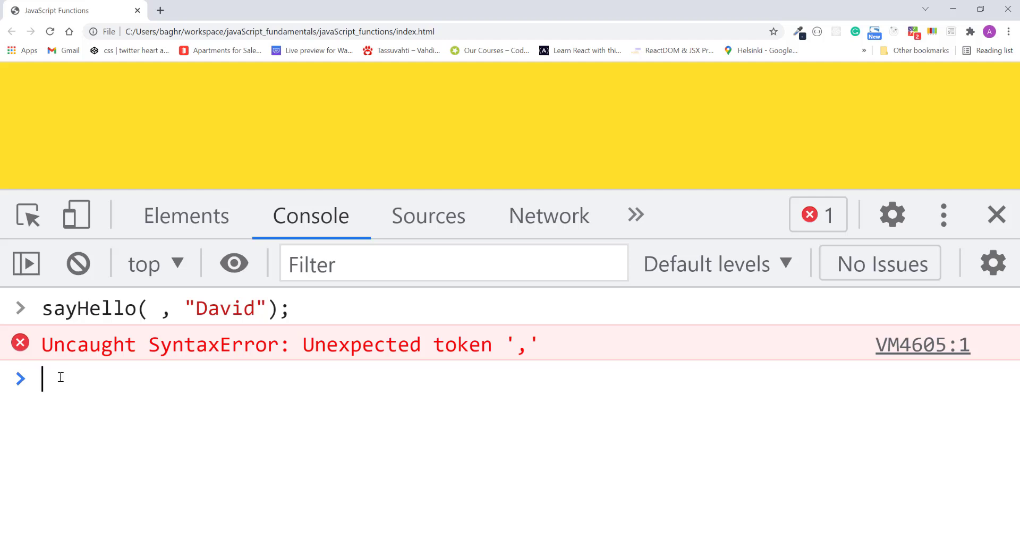